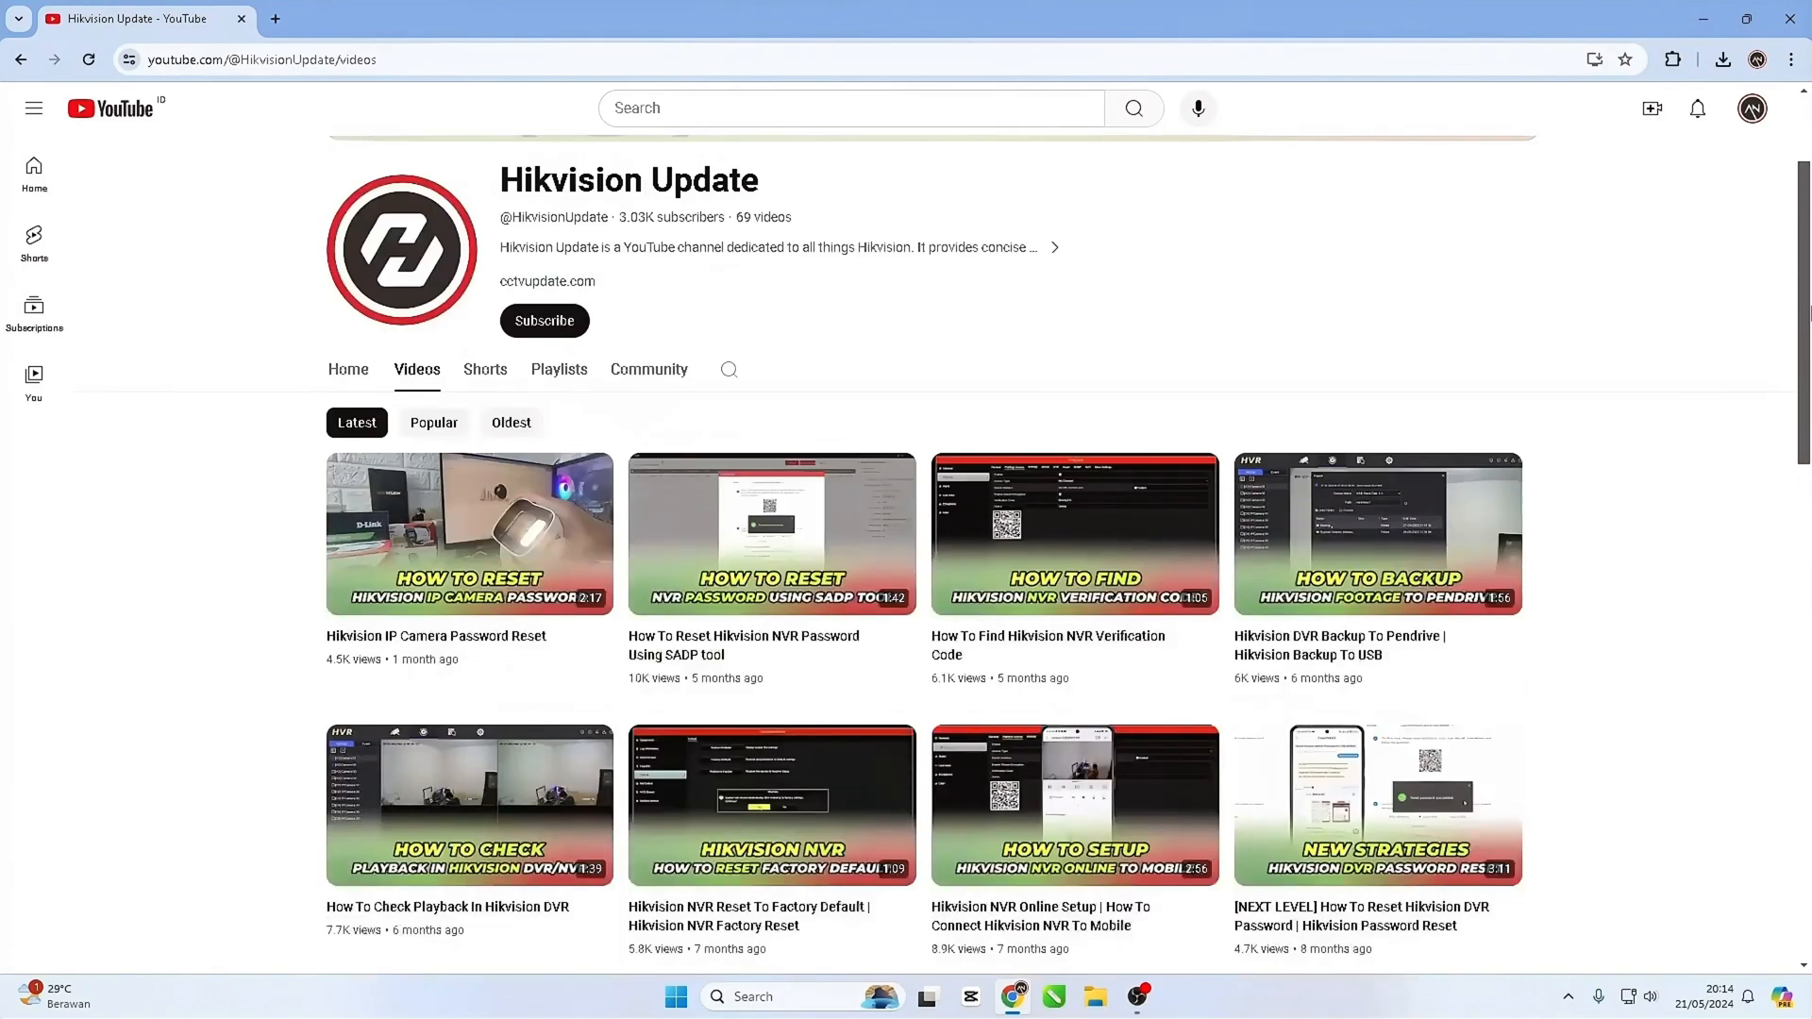
Step: Scroll the NVR live view to show the Camera 01 and Camera 02 tiles
{"action": "scroll", "scroll_direction": "down", "scroll_amount": 3}
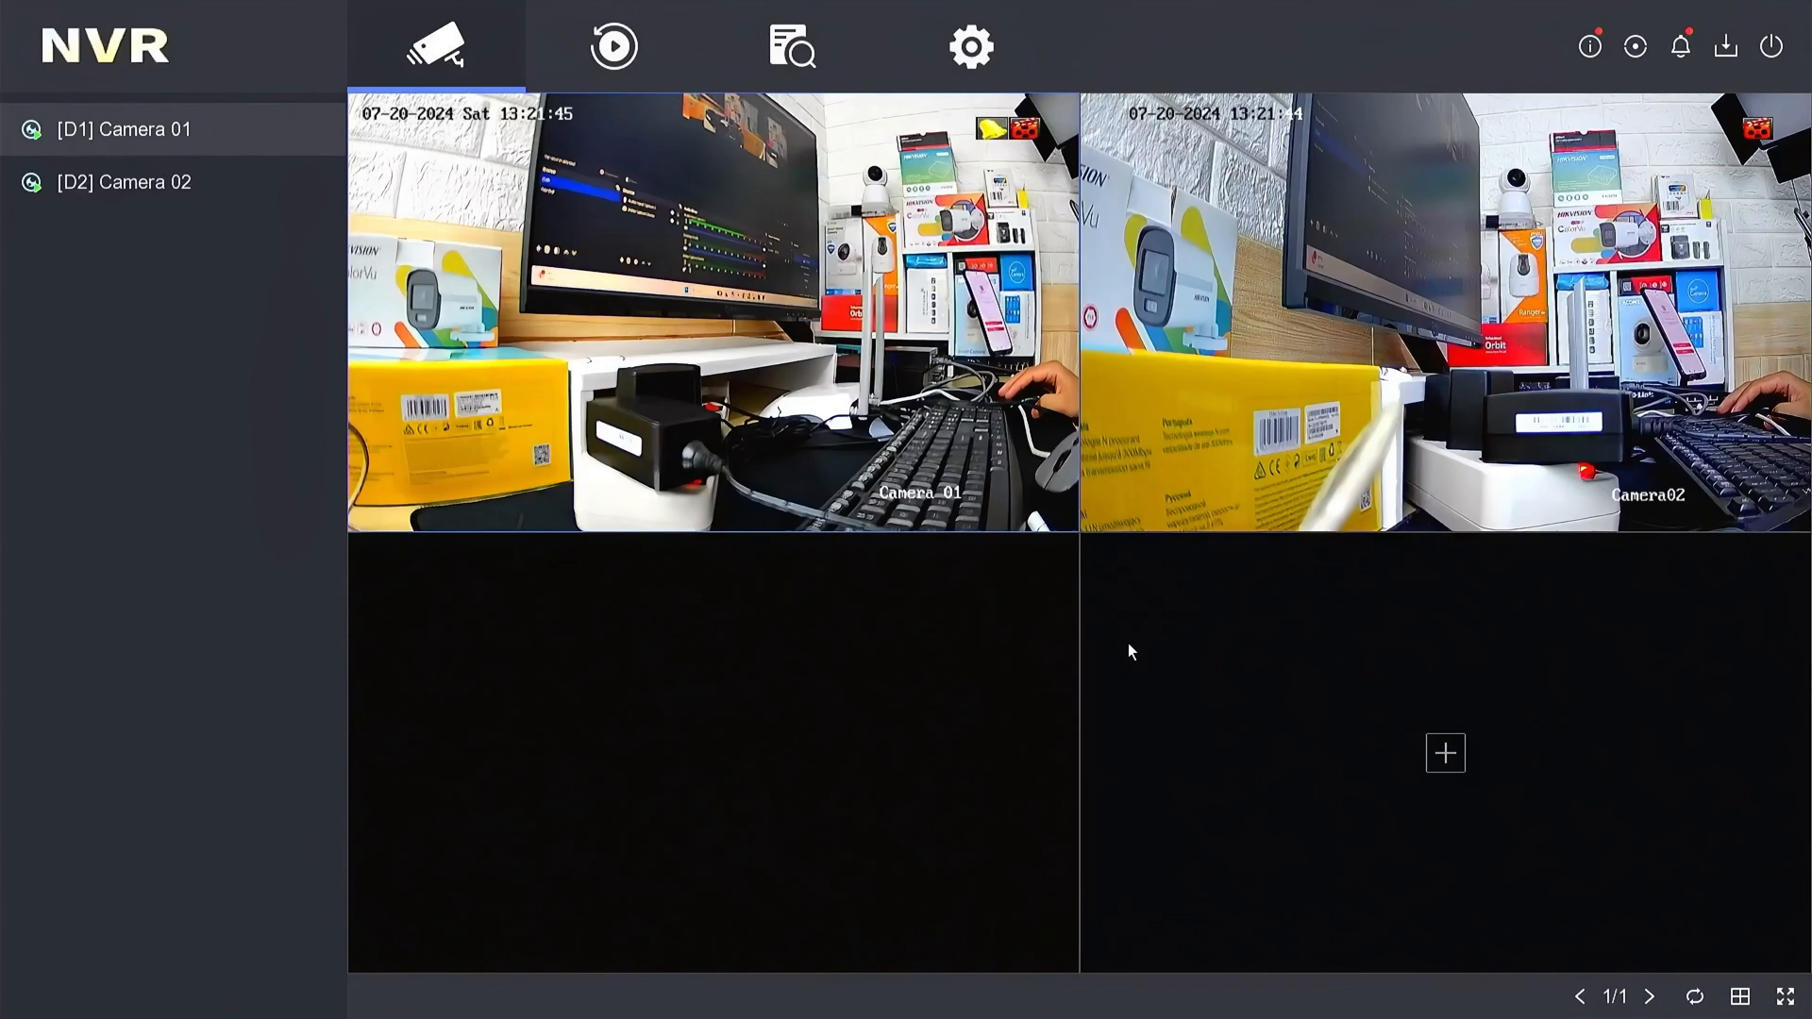
{"action": "mouse_move", "coordinate": [973, 46]}
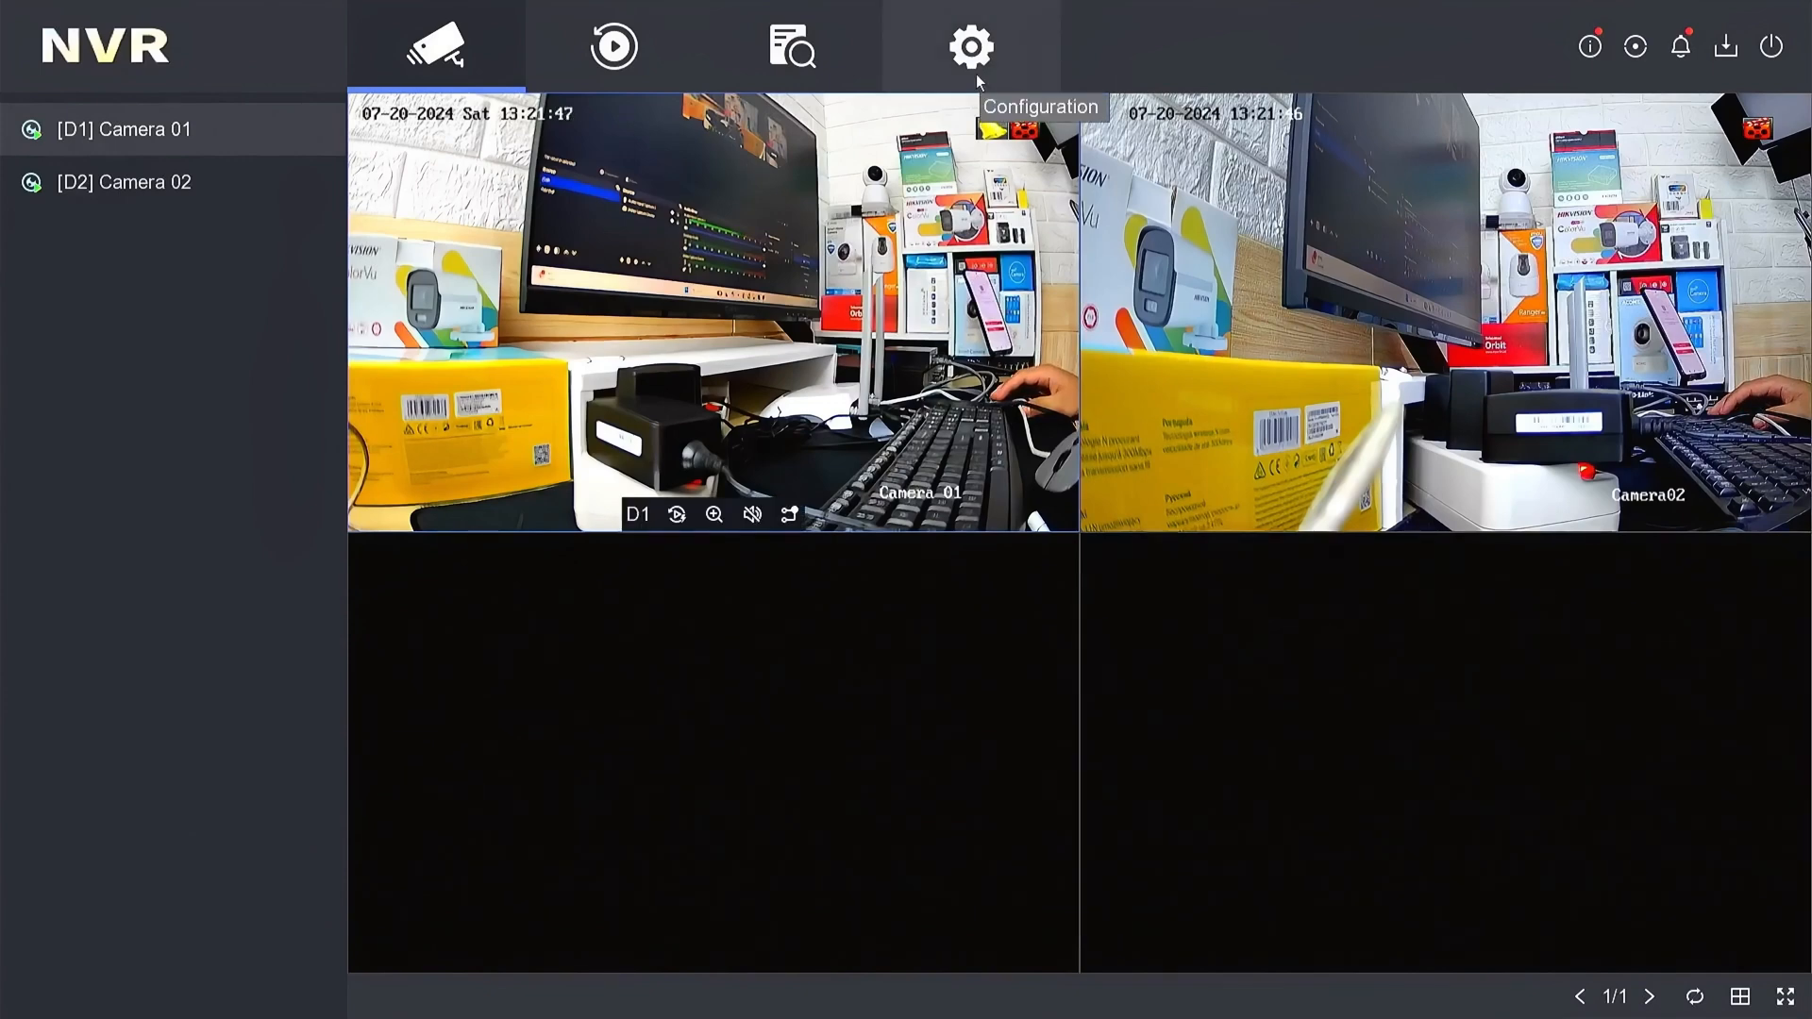
Step: Open Configuration > Network > Platform Access to view the Hik-Connect bind status
{"action": "left_click", "coordinate": [971, 47]}
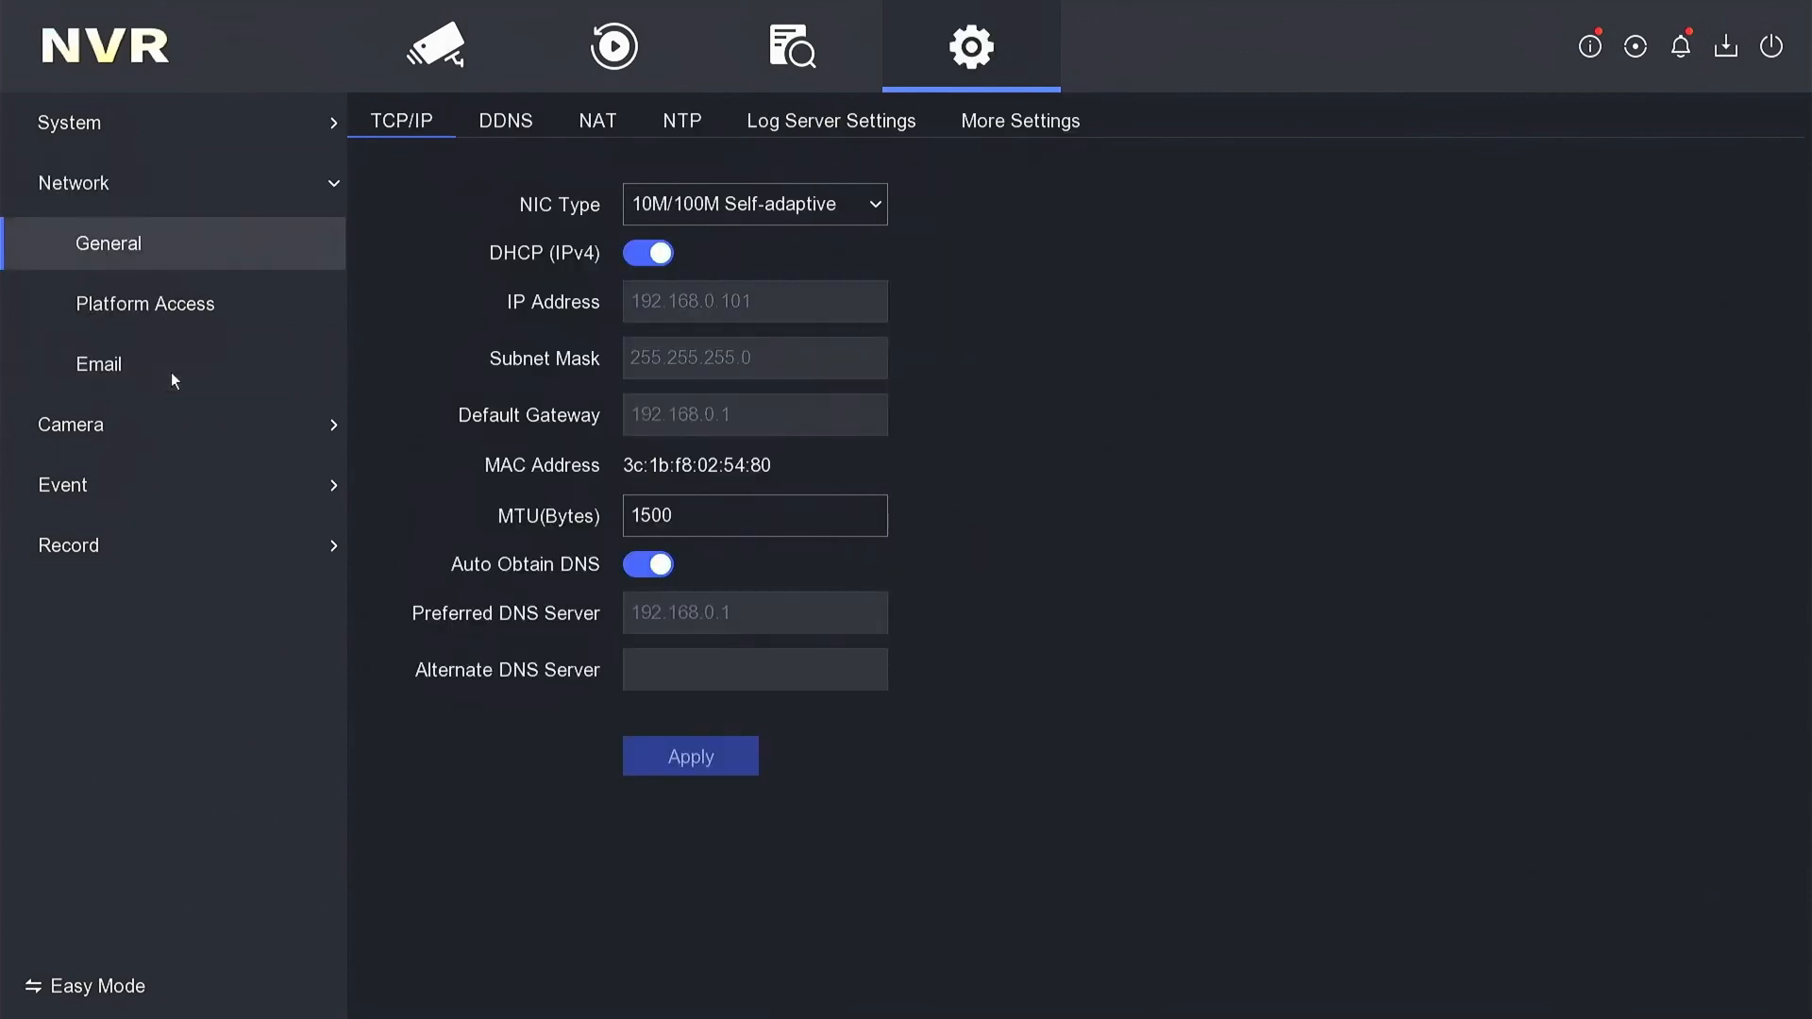
{"action": "left_click", "coordinate": [144, 303]}
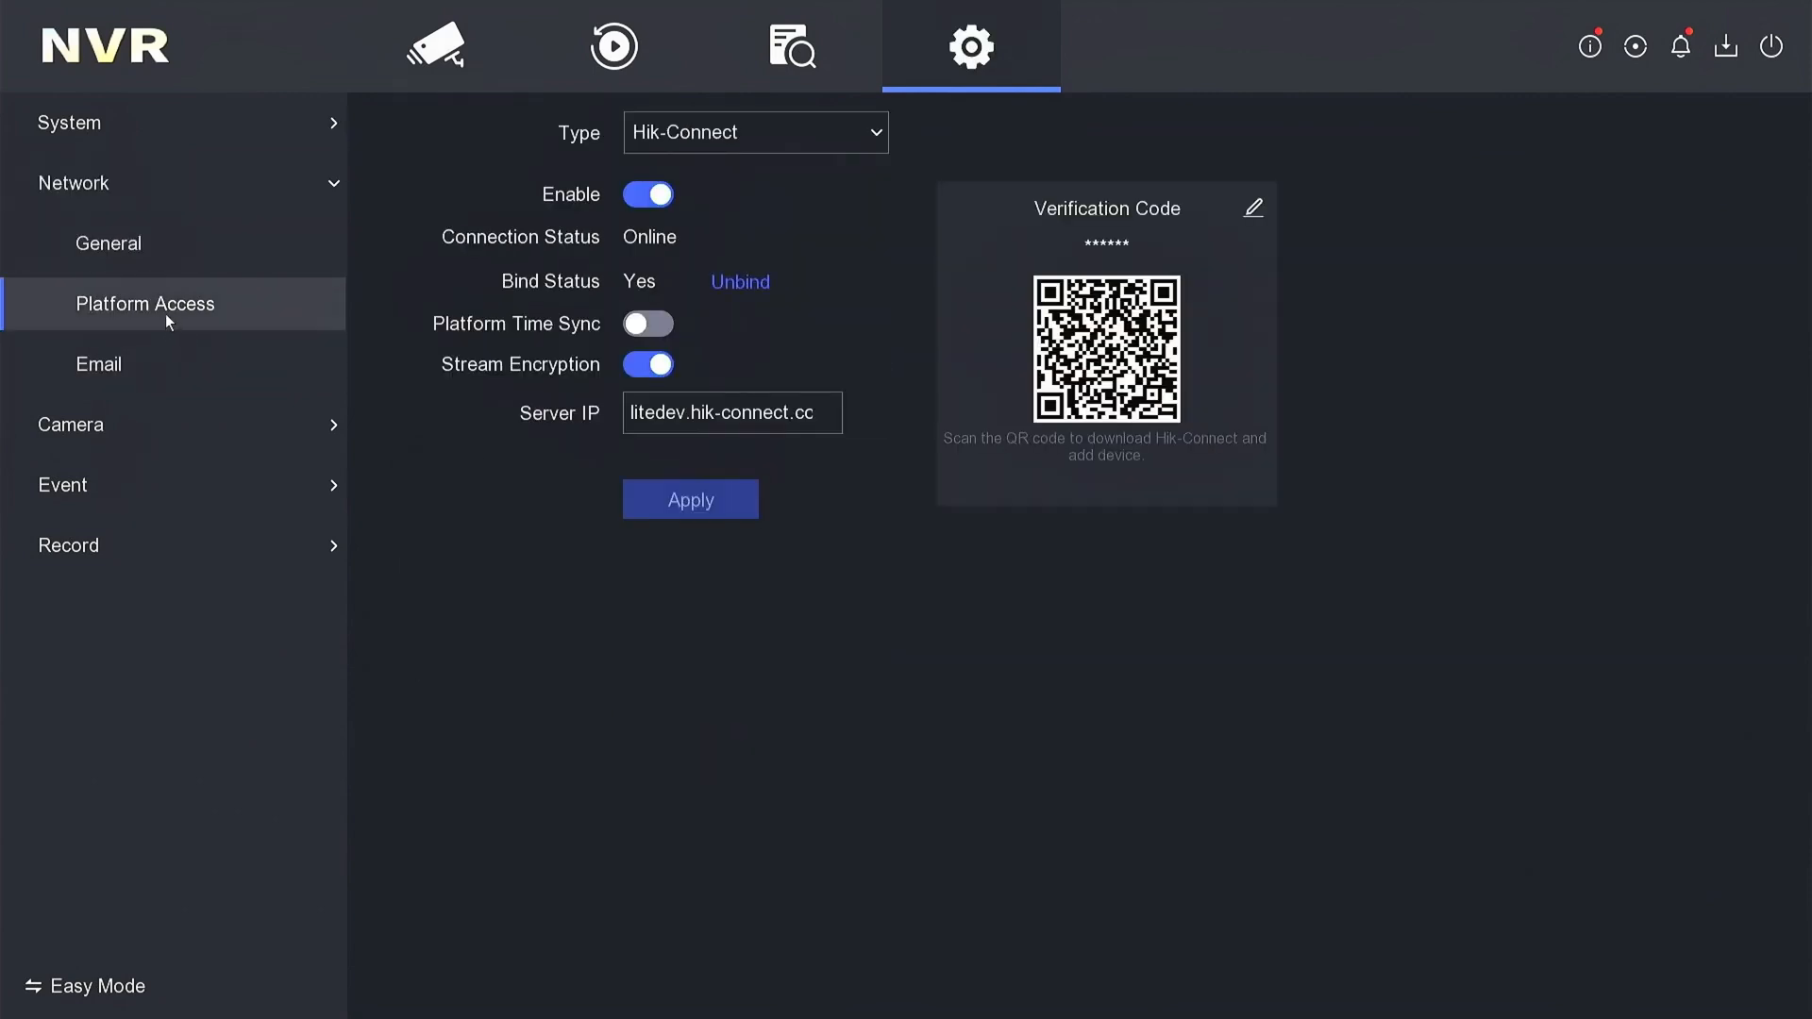
{"action": "mouse_move", "coordinate": [556, 308]}
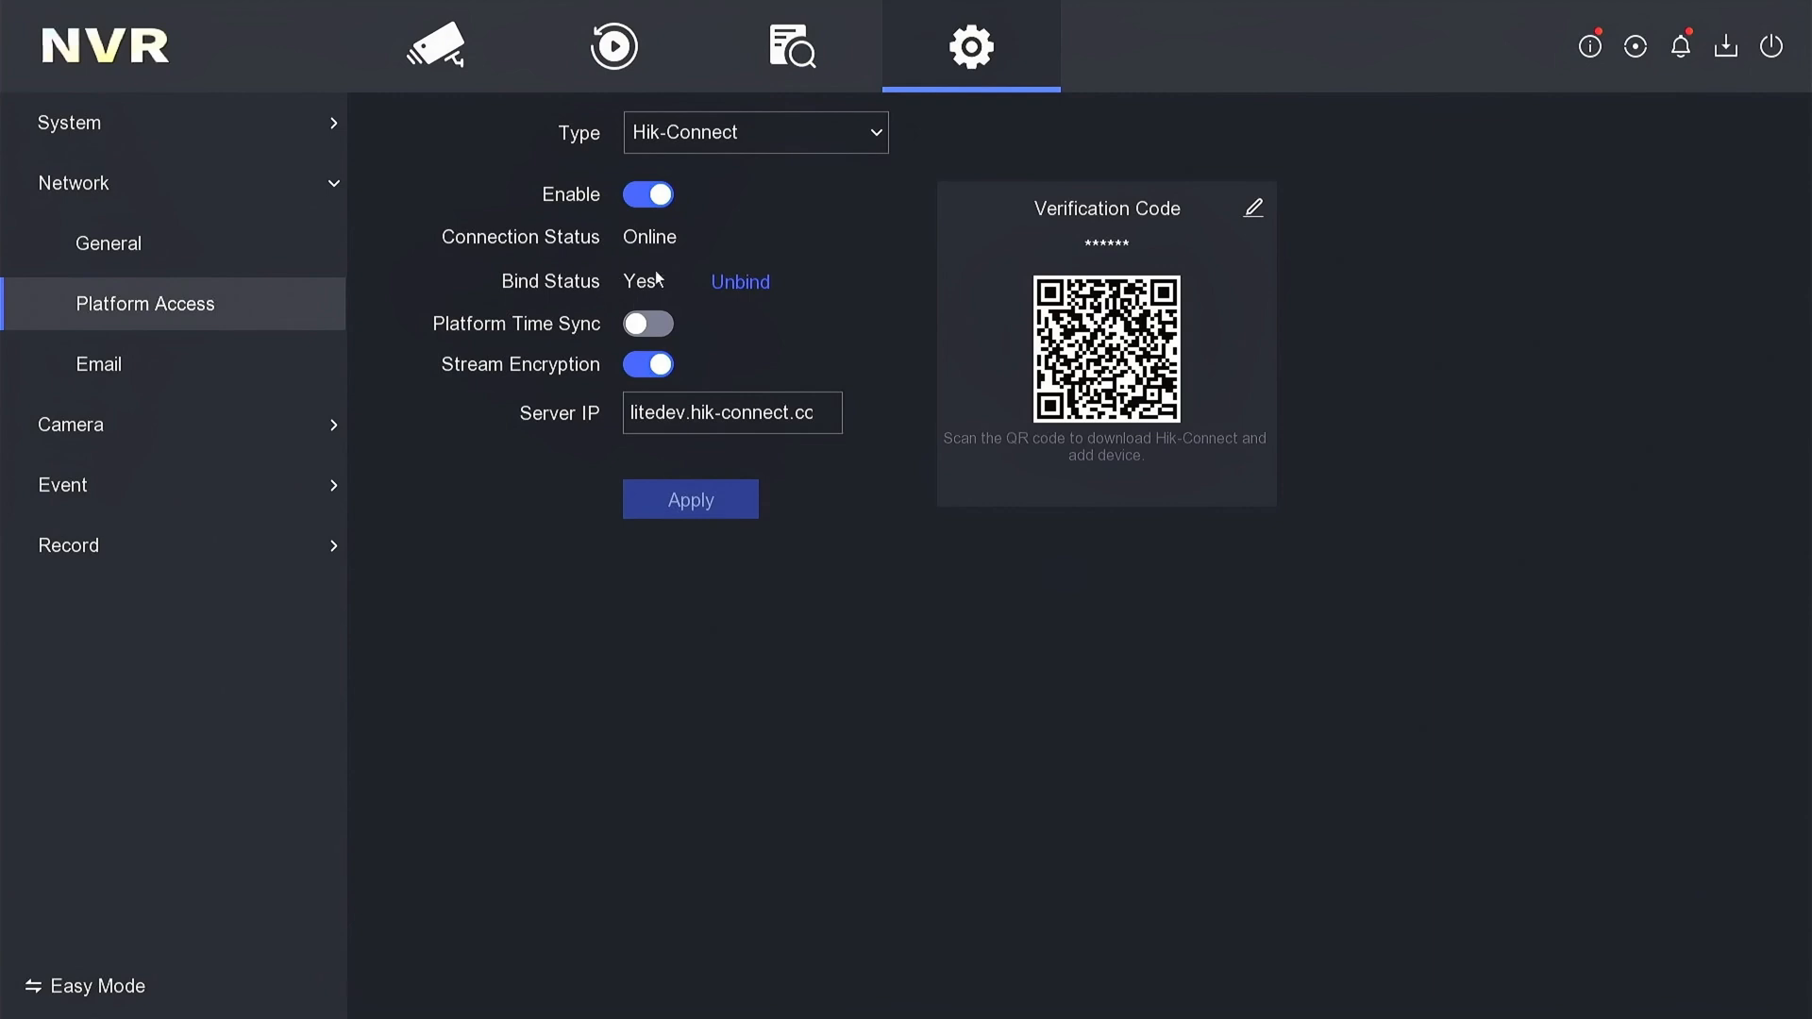
Step: Start unbinding the recorder from Hik-Connect via the Unbind button next to Bind Status
{"action": "left_click", "coordinate": [740, 281]}
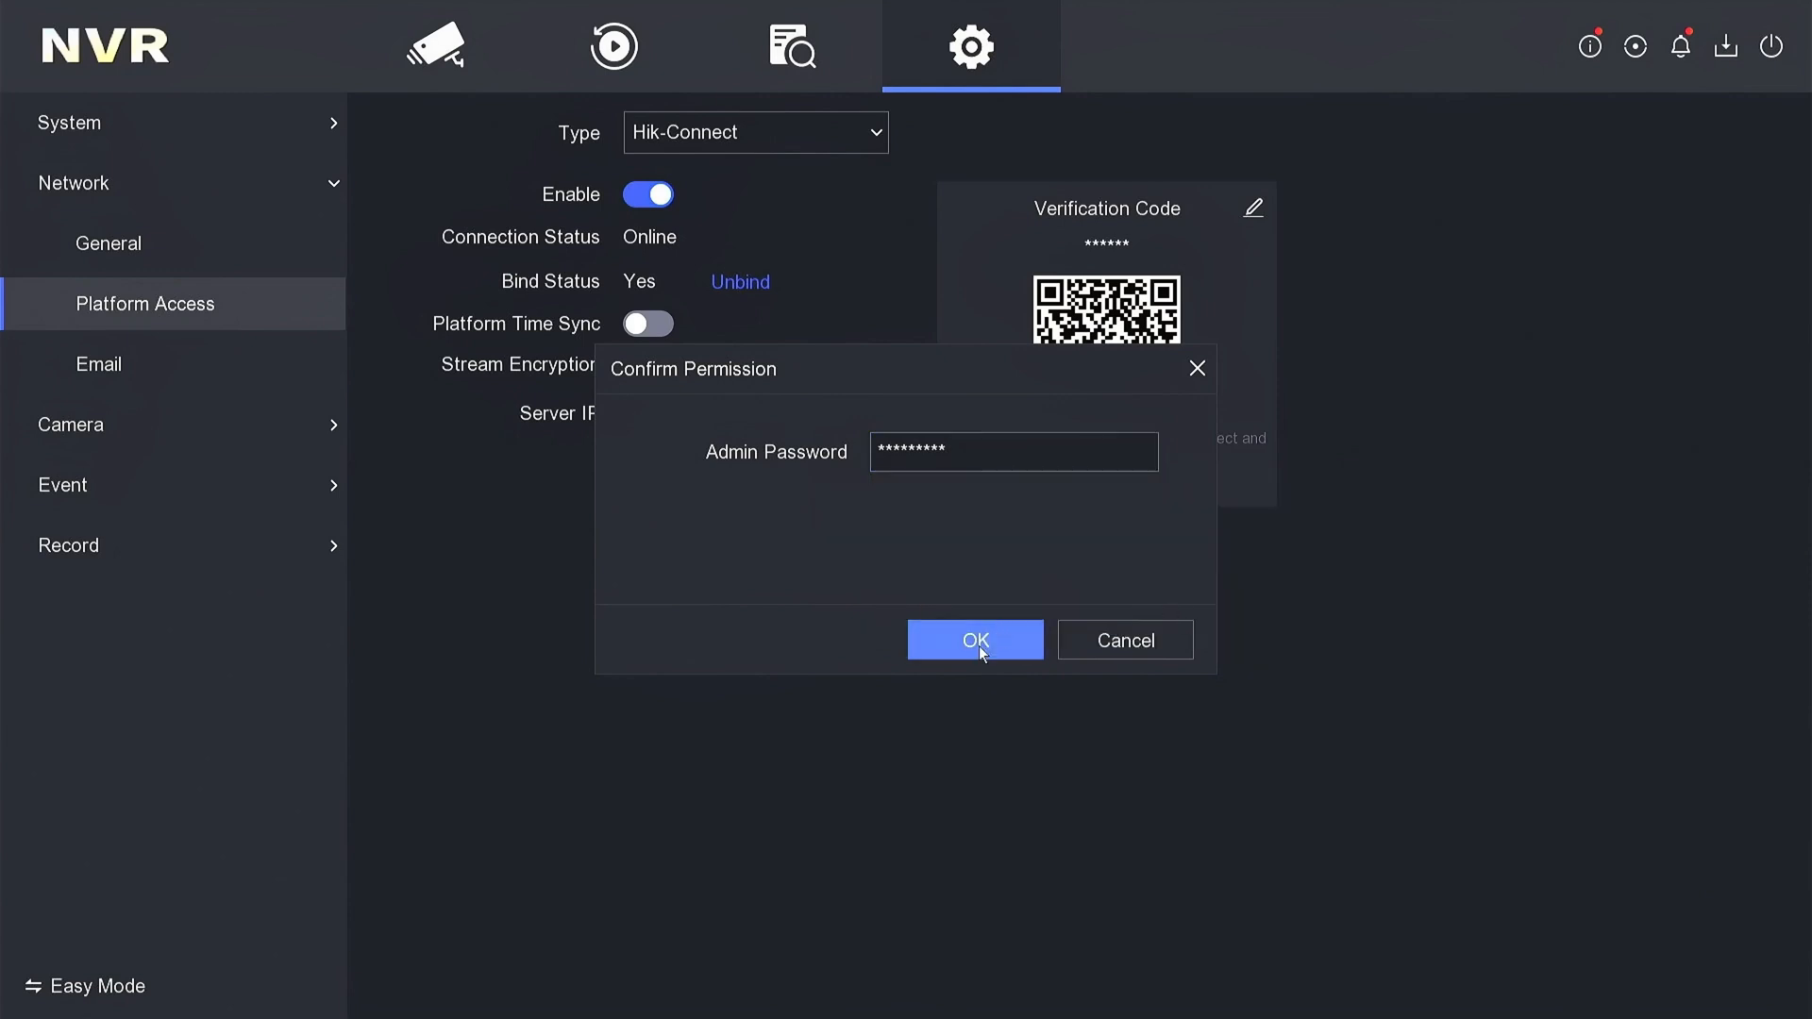
Step: Confirm the unbind with the admin password and dismiss the 'Unbound' notice
{"action": "left_click", "coordinate": [974, 640]}
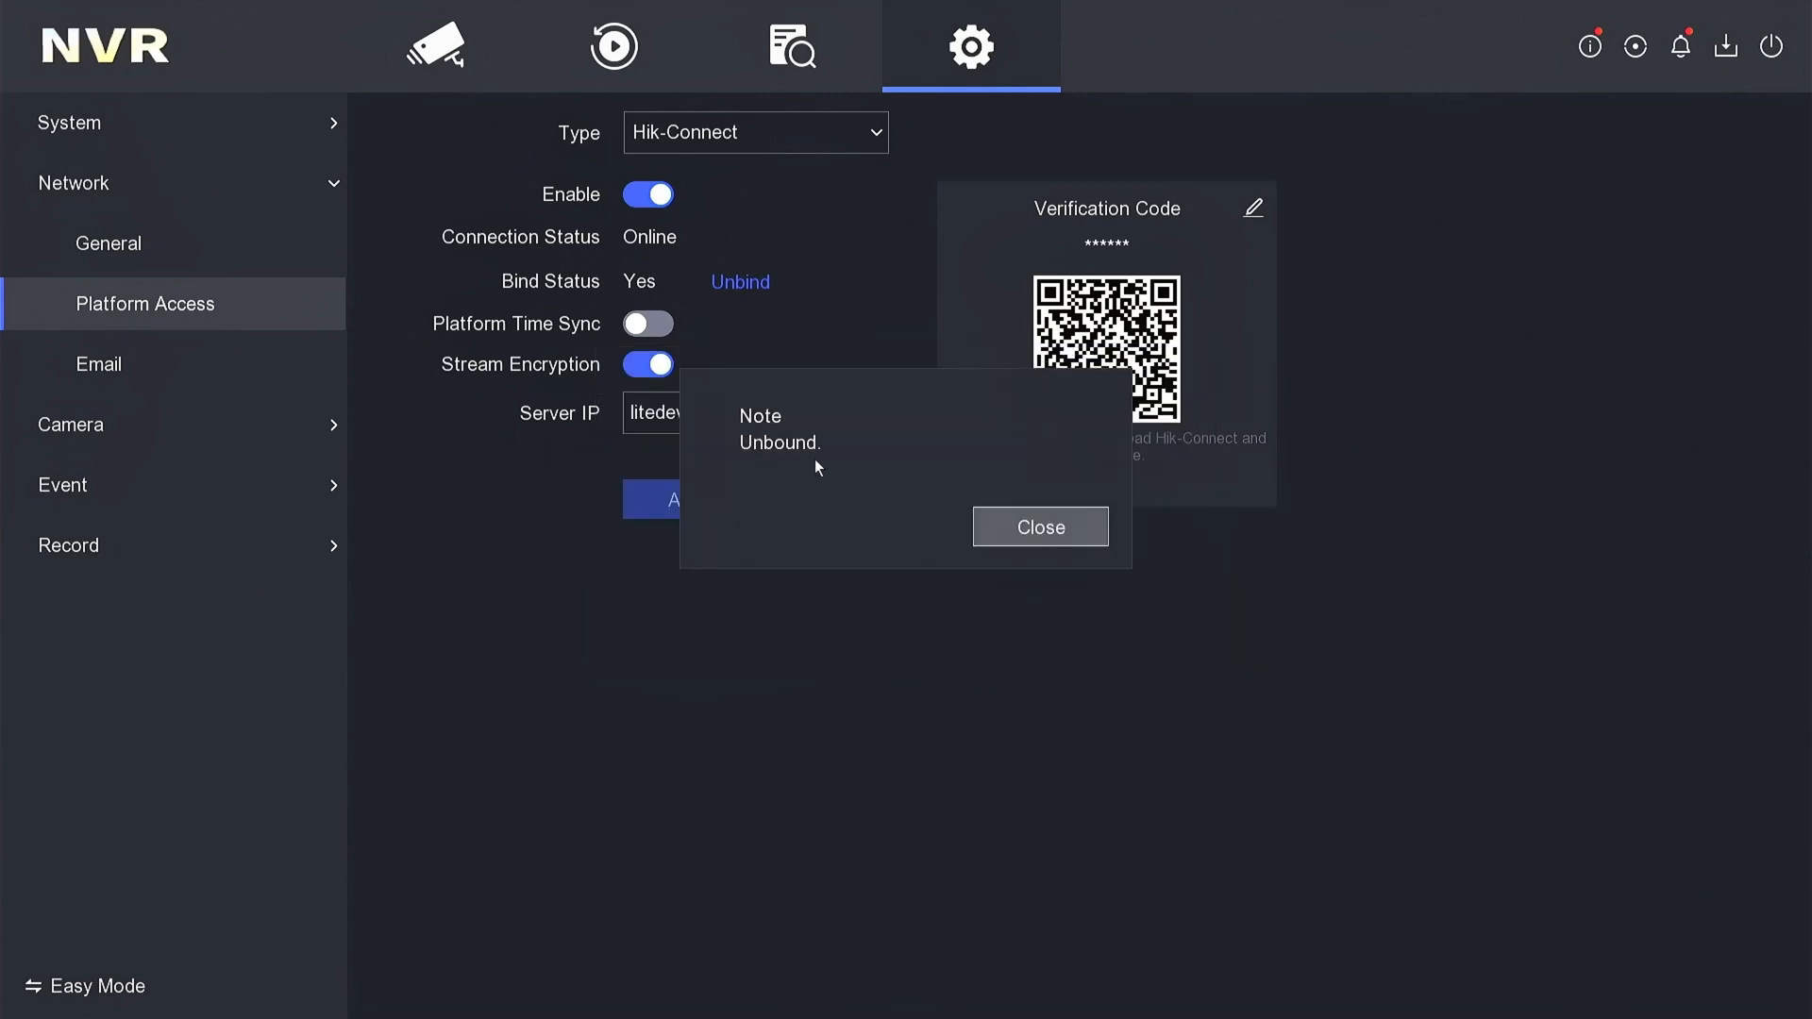
{"action": "left_click", "coordinate": [1036, 526]}
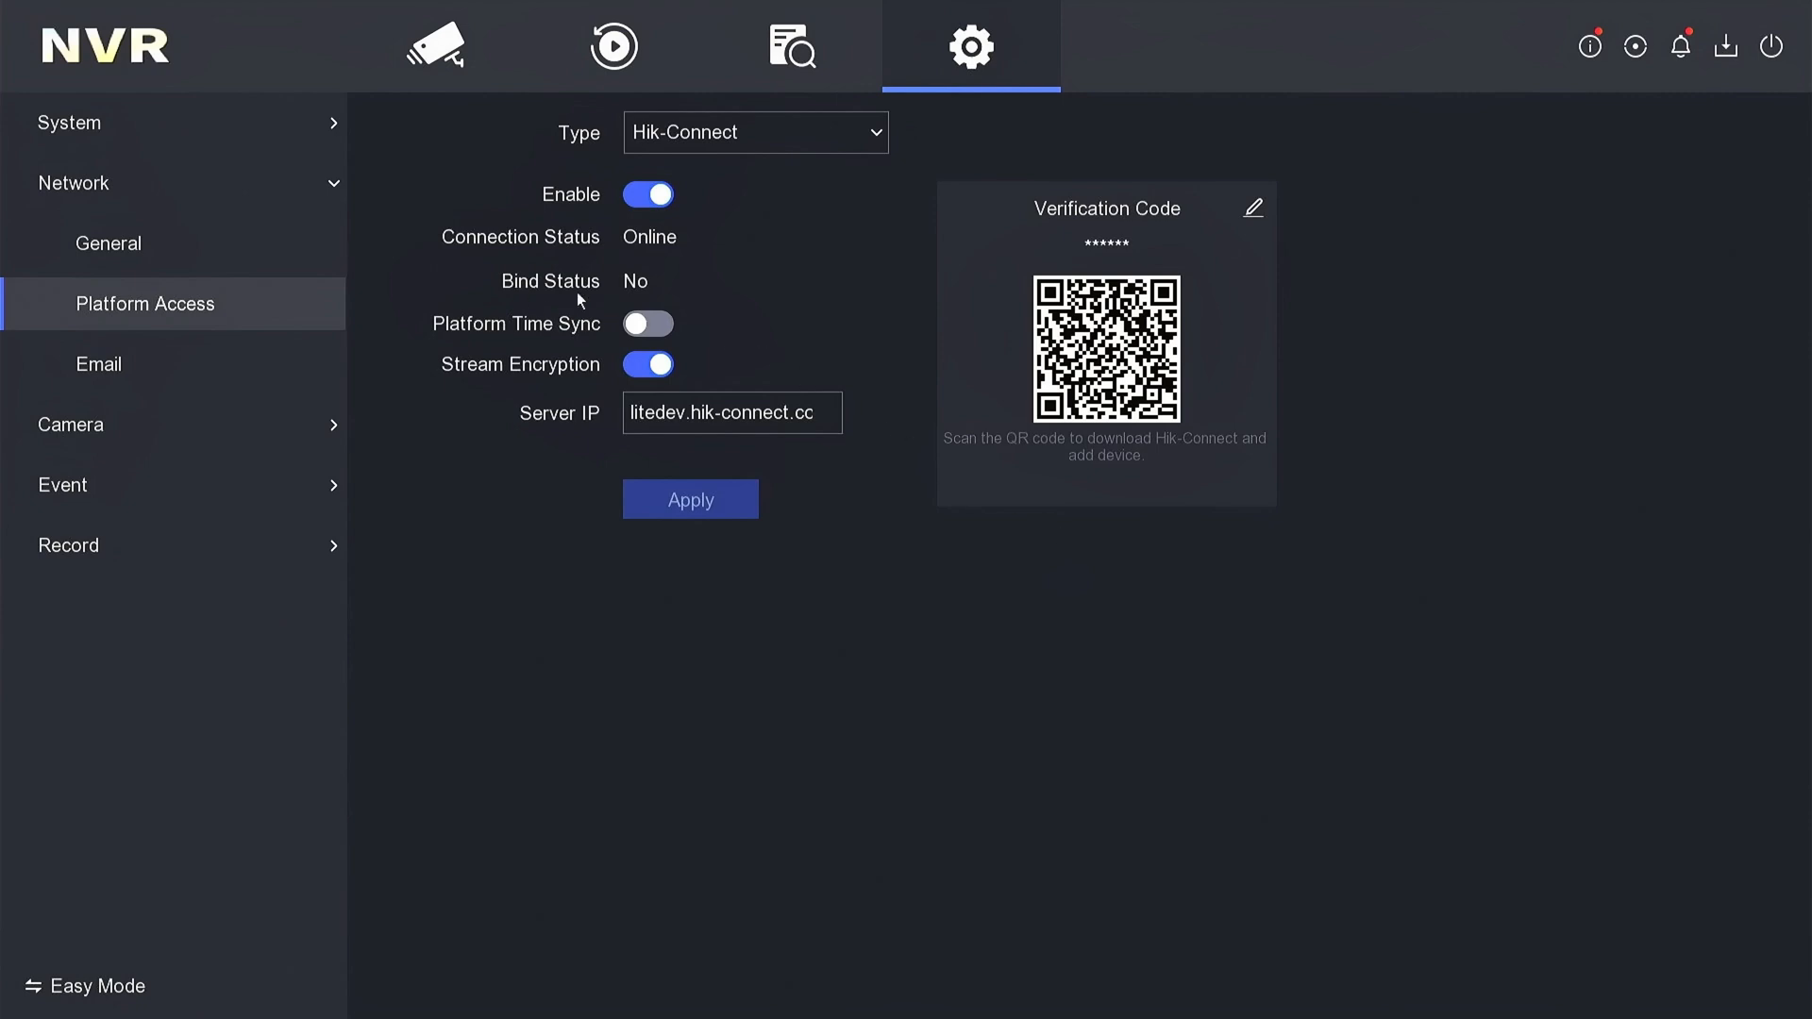
{"action": "mouse_move", "coordinate": [763, 321]}
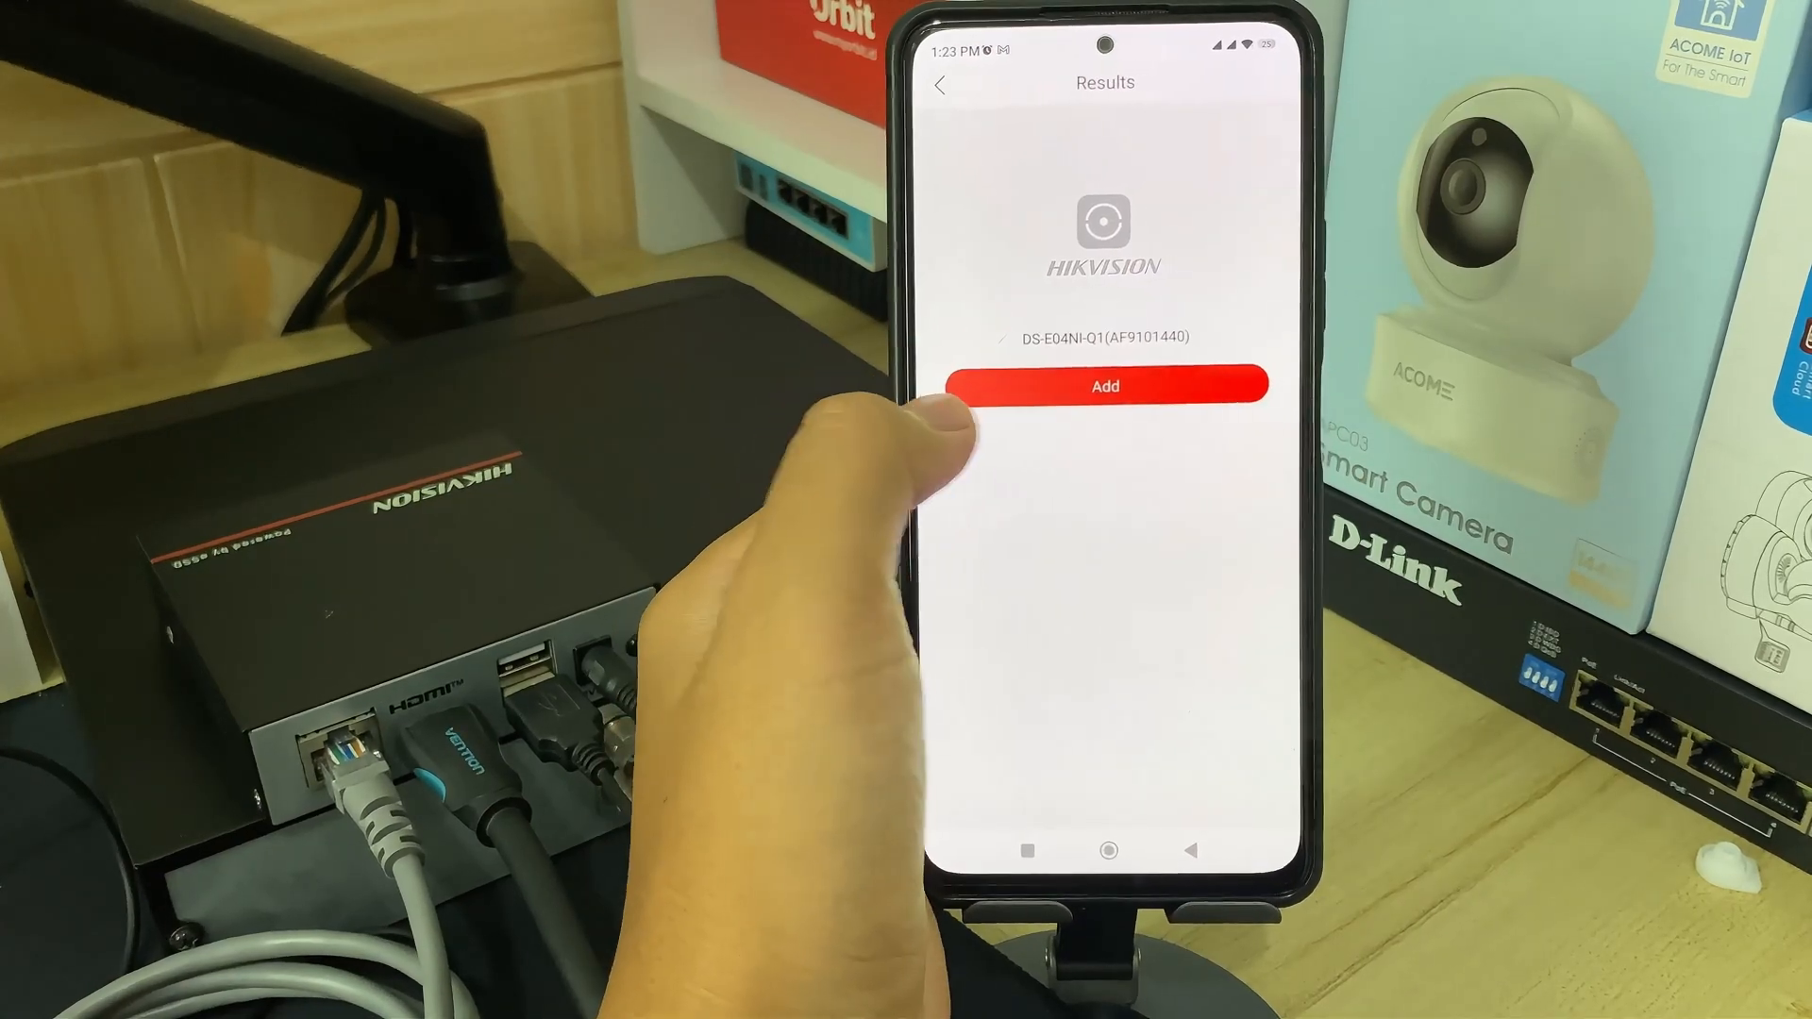
Step: Add the DS-E04NI-Q1 recorder, skip the firmware upgrade, and open live view of Camera 01 and Camera 02
{"action": "left_click", "coordinate": [1106, 385]}
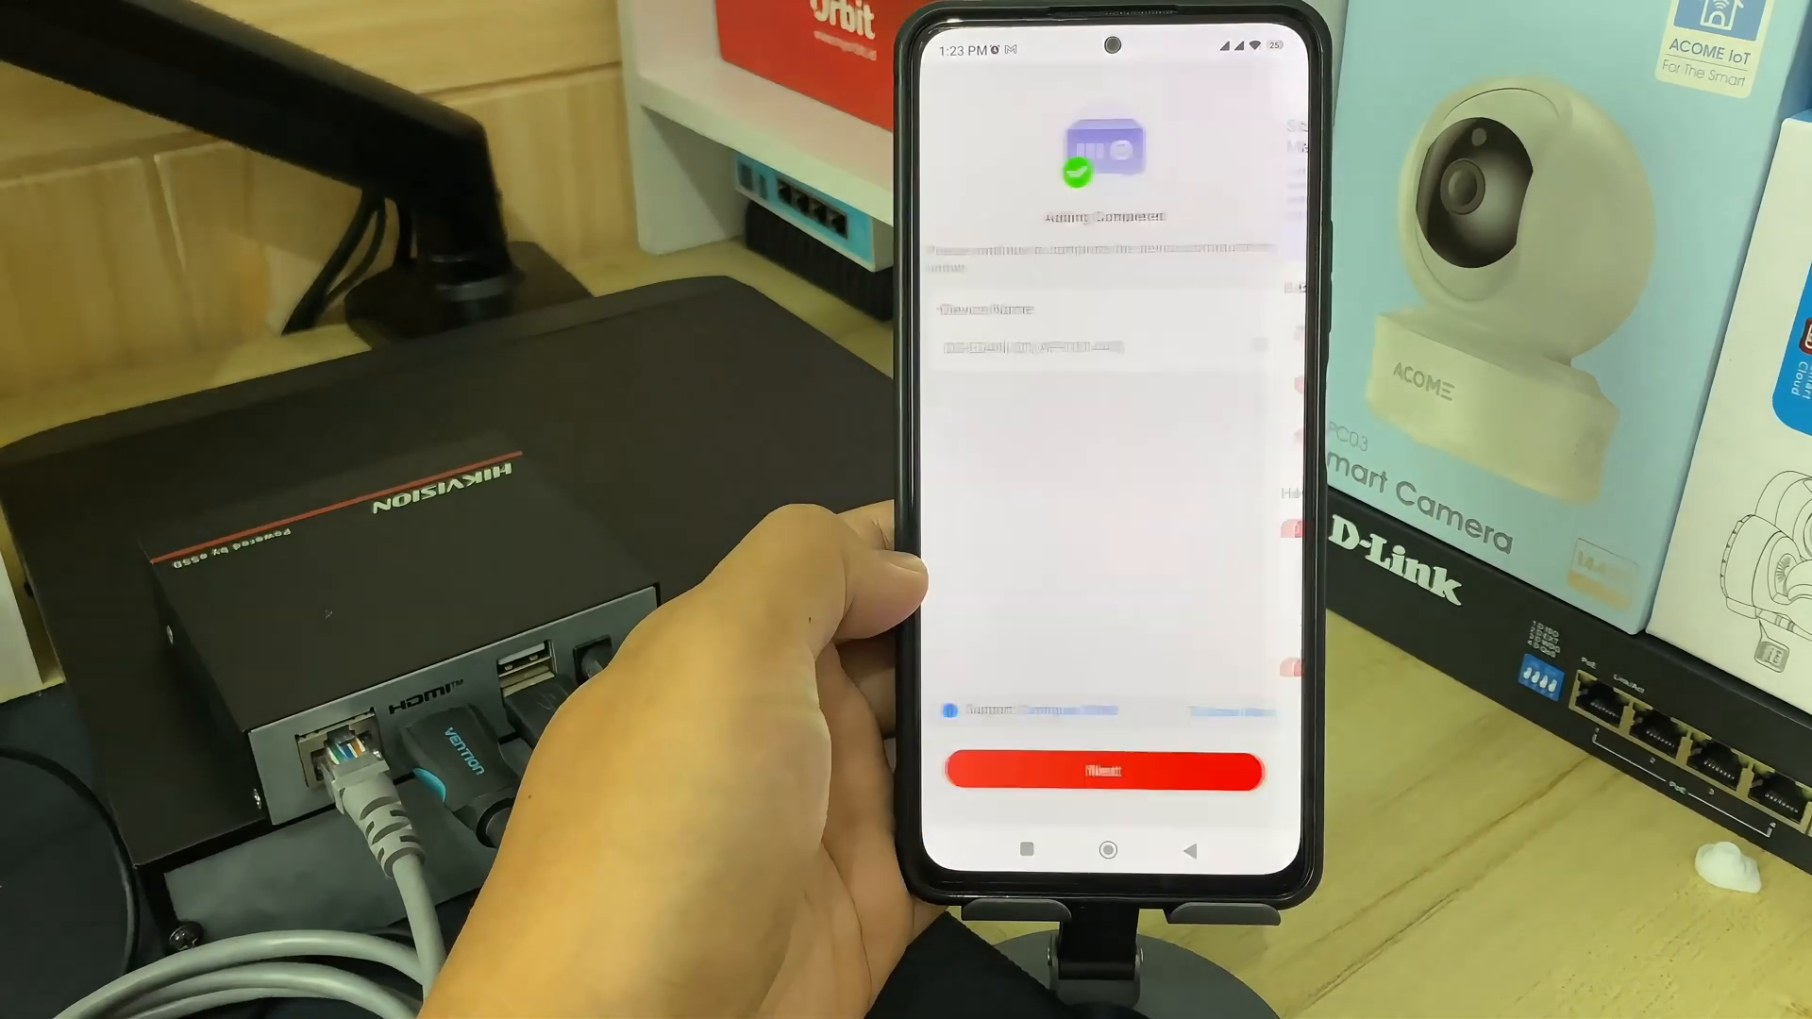
{"action": "left_click", "coordinate": [1112, 770]}
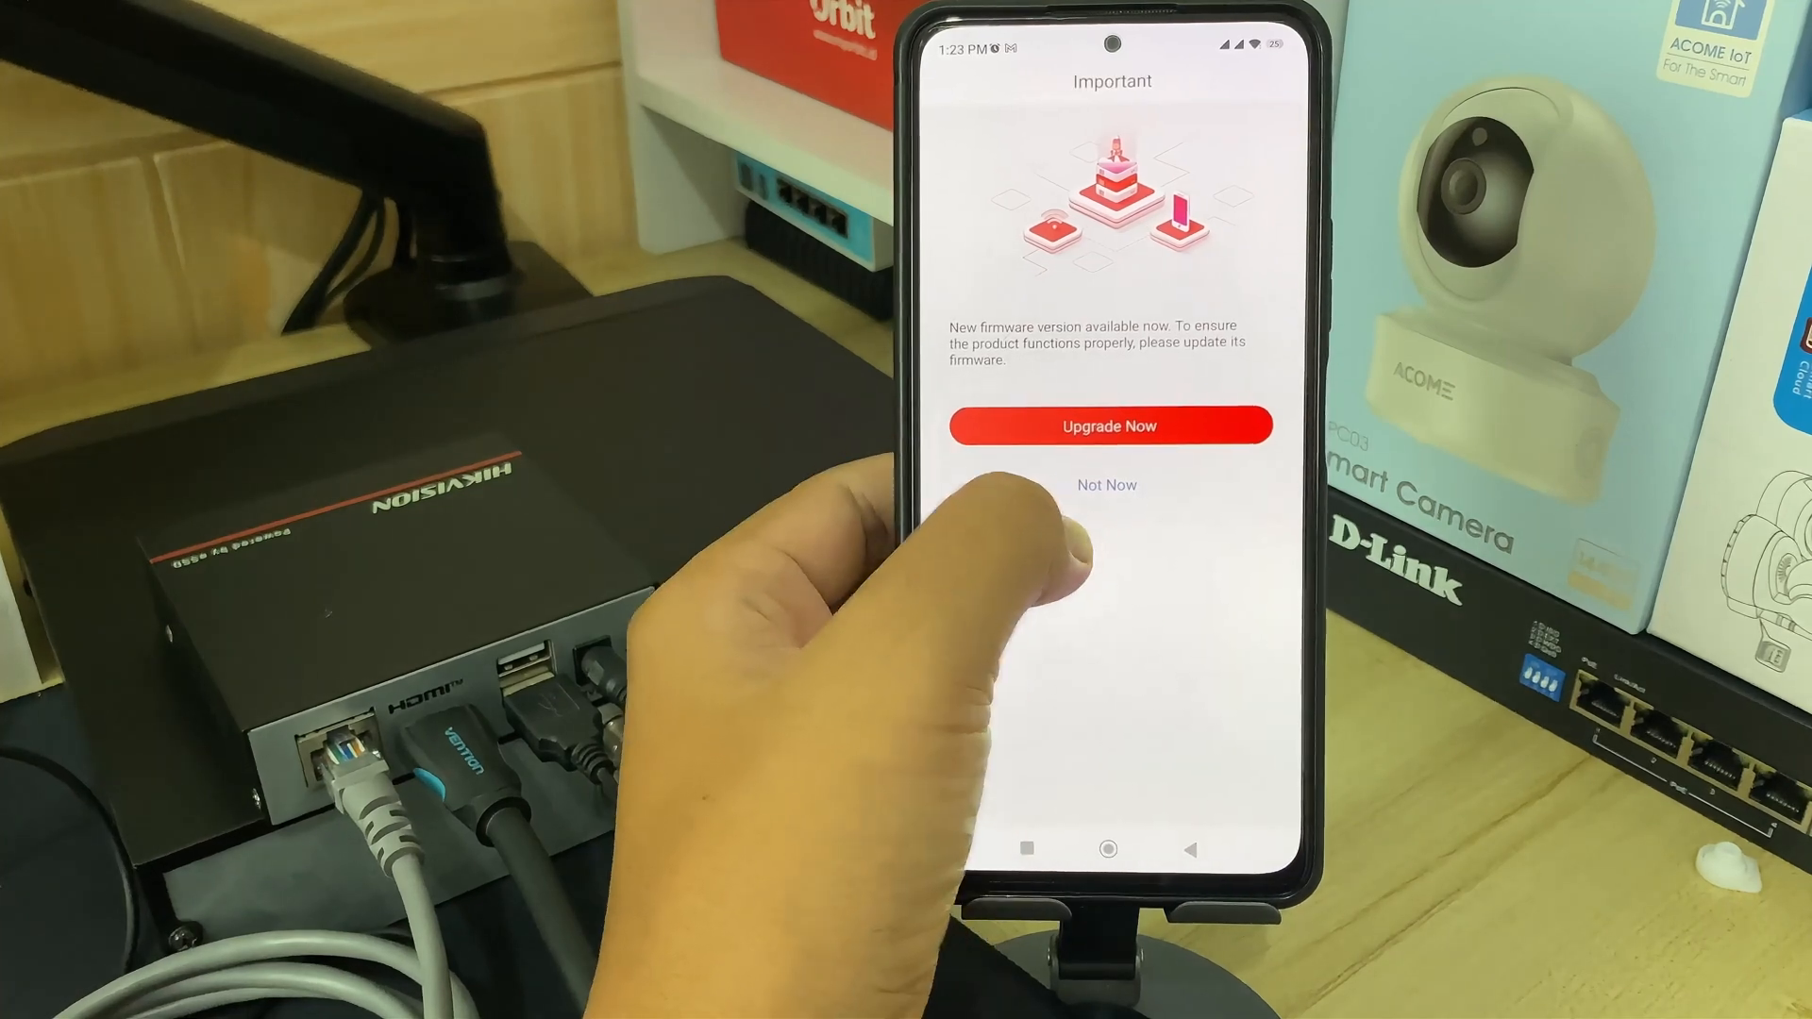
{"action": "left_click", "coordinate": [1106, 484]}
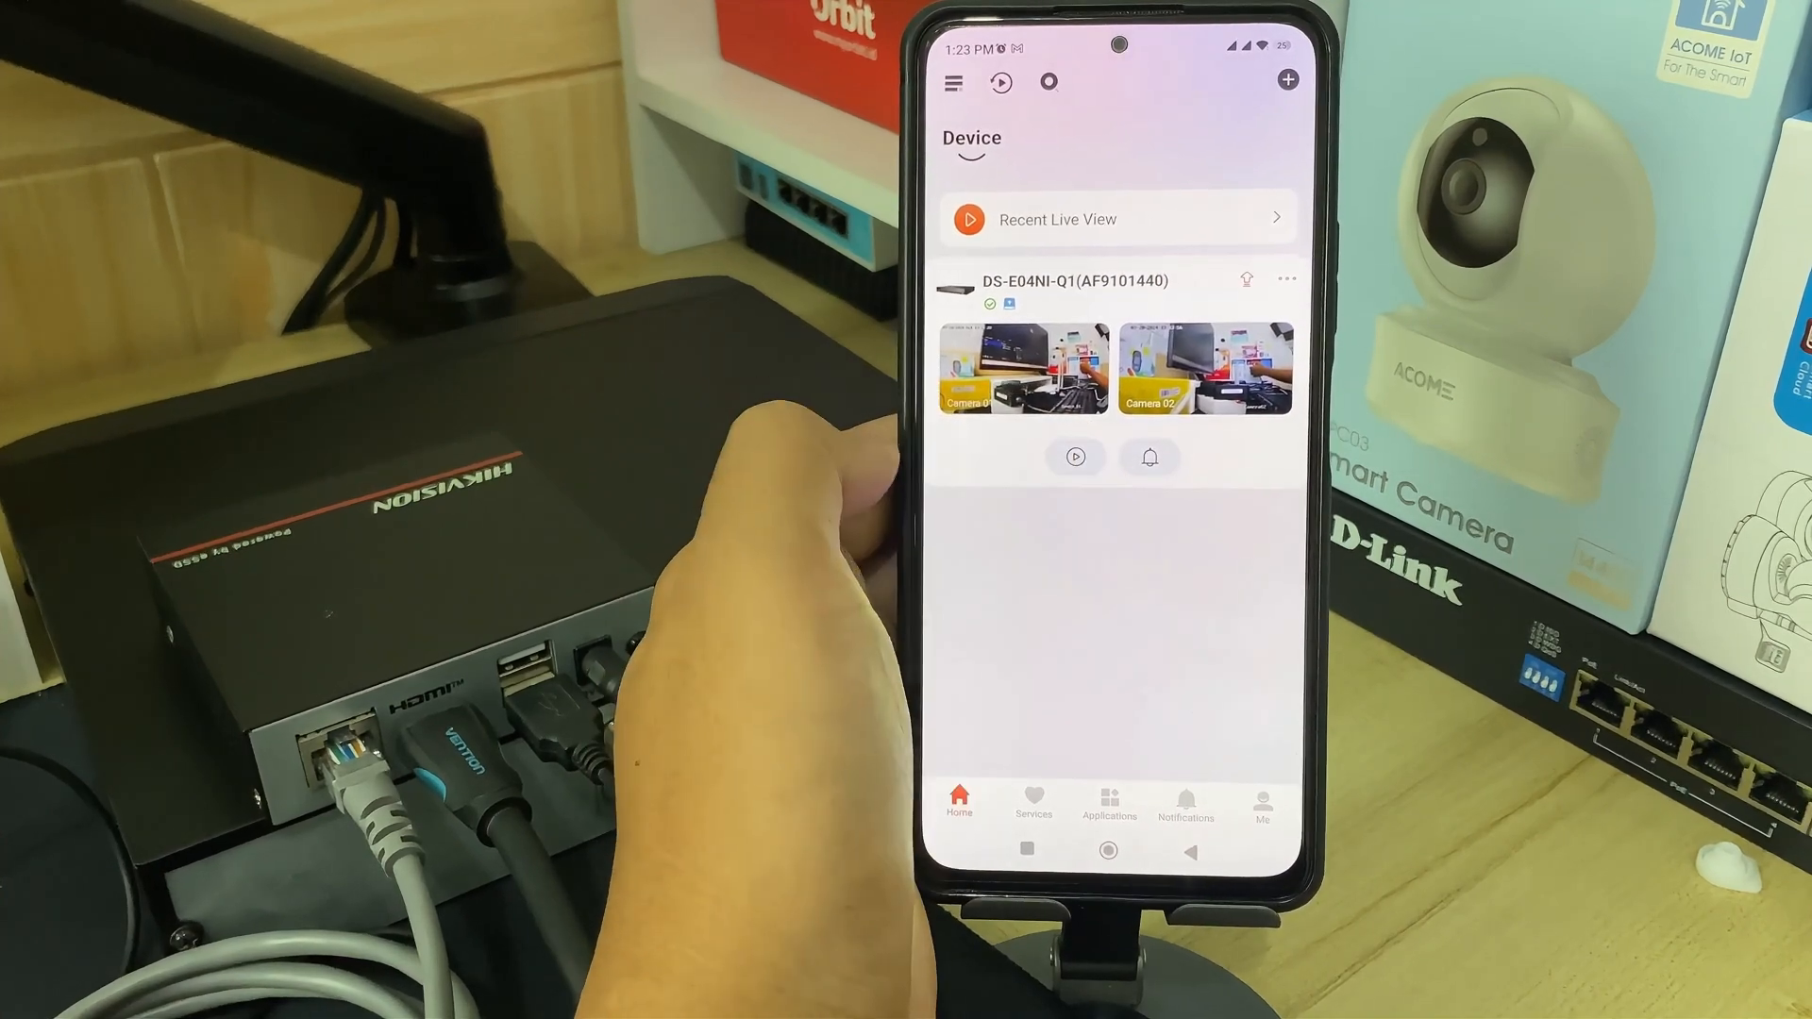
{"action": "left_click", "coordinate": [1021, 370]}
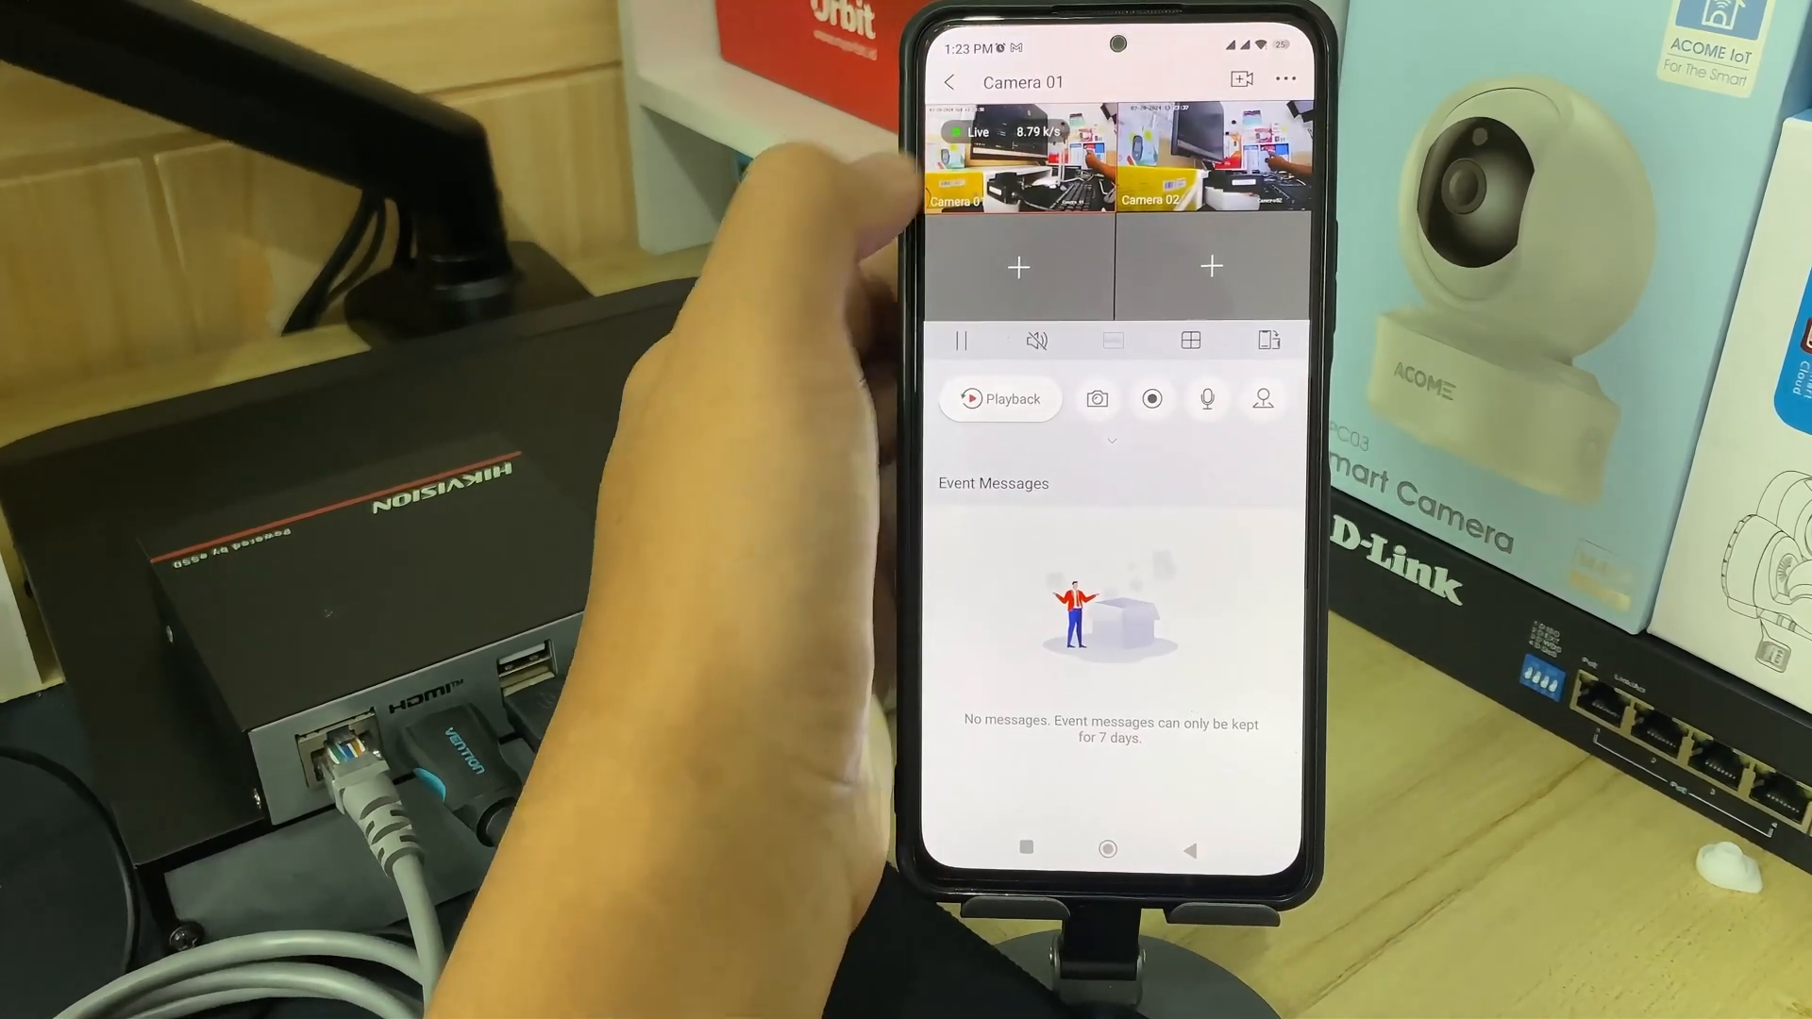